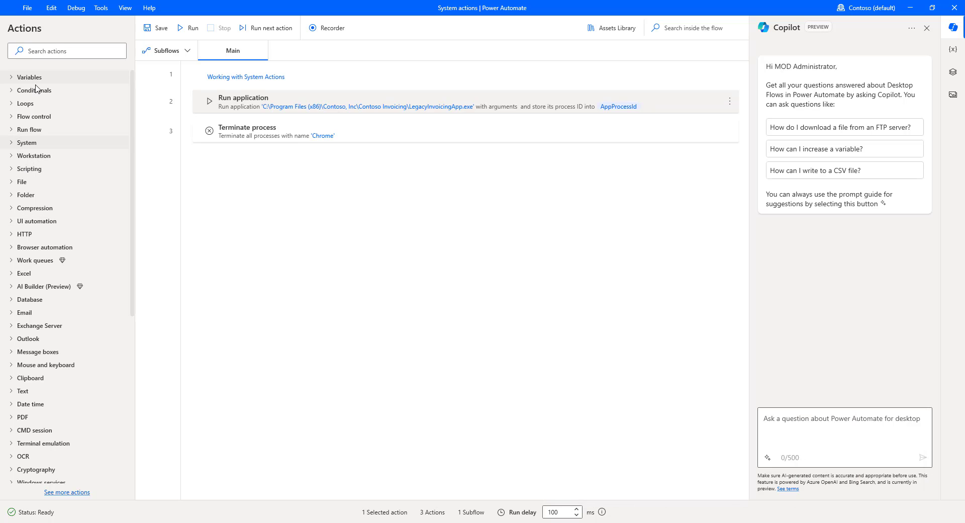
pyautogui.moveTo(10, 147)
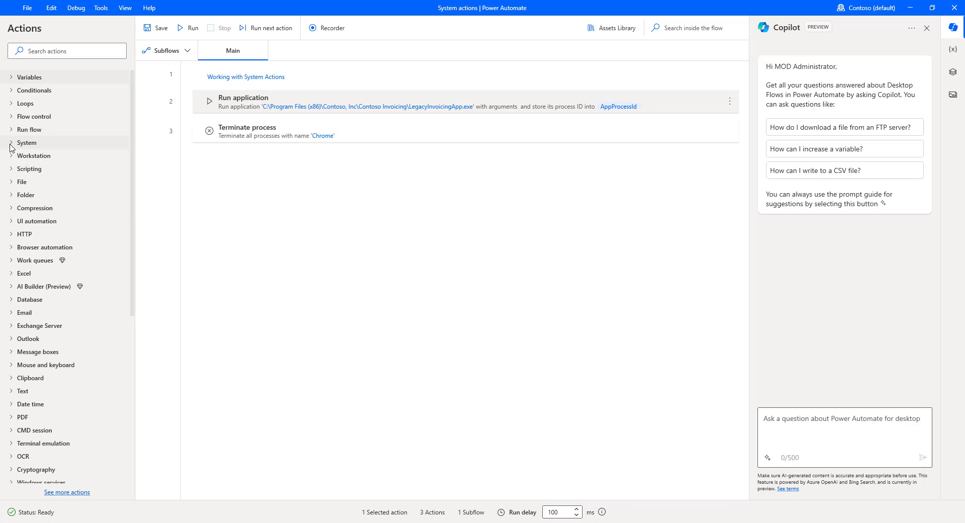
# Expand the System action group in the Actions pane.
pyautogui.click(26, 142)
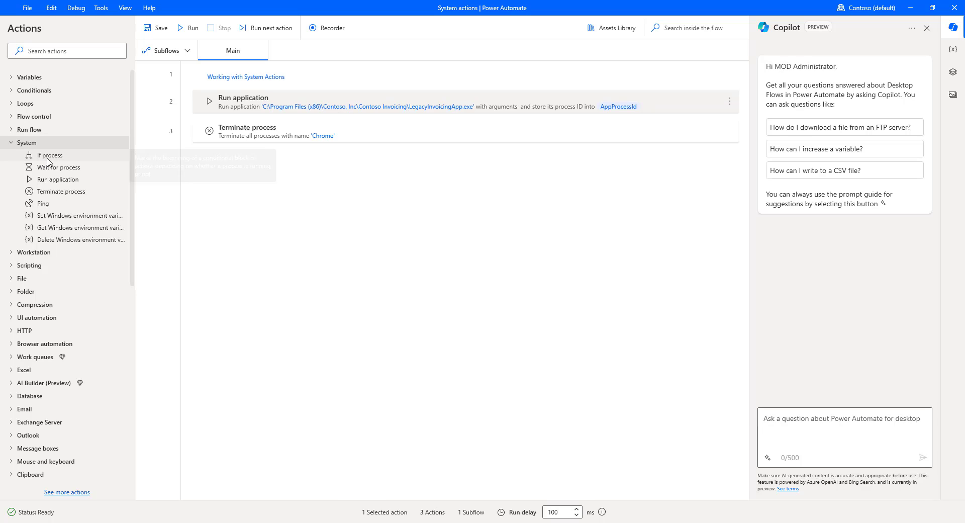
pyautogui.moveTo(49, 155)
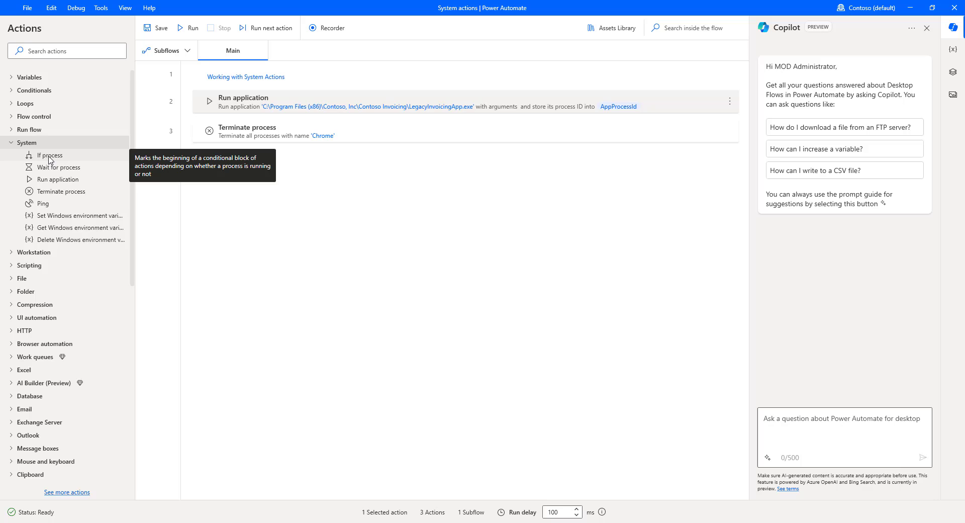
pyautogui.moveTo(229, 91)
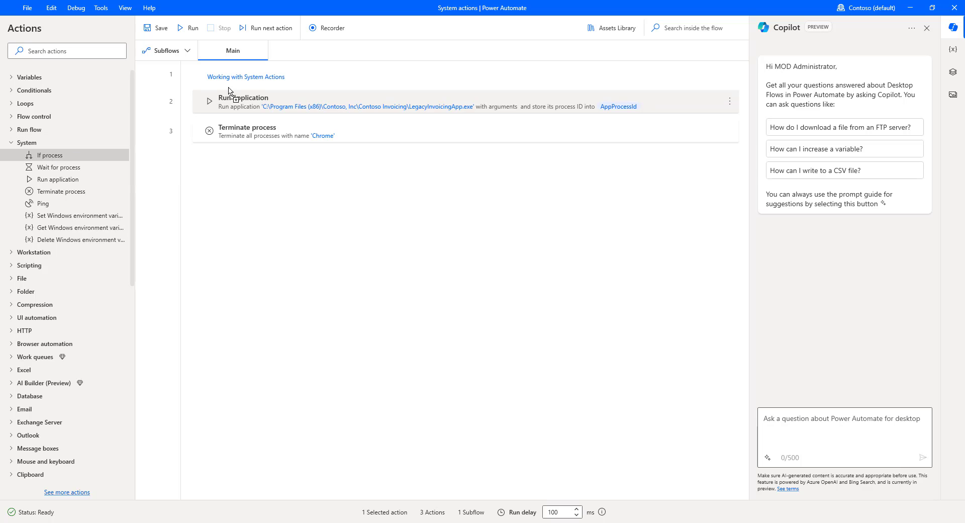
pyautogui.doubleClick(49, 155)
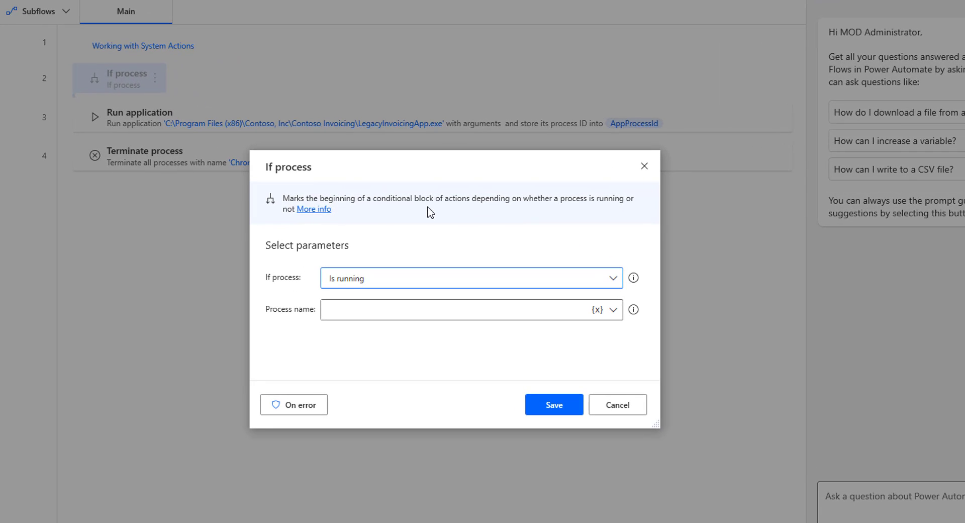
pyautogui.moveTo(458, 210)
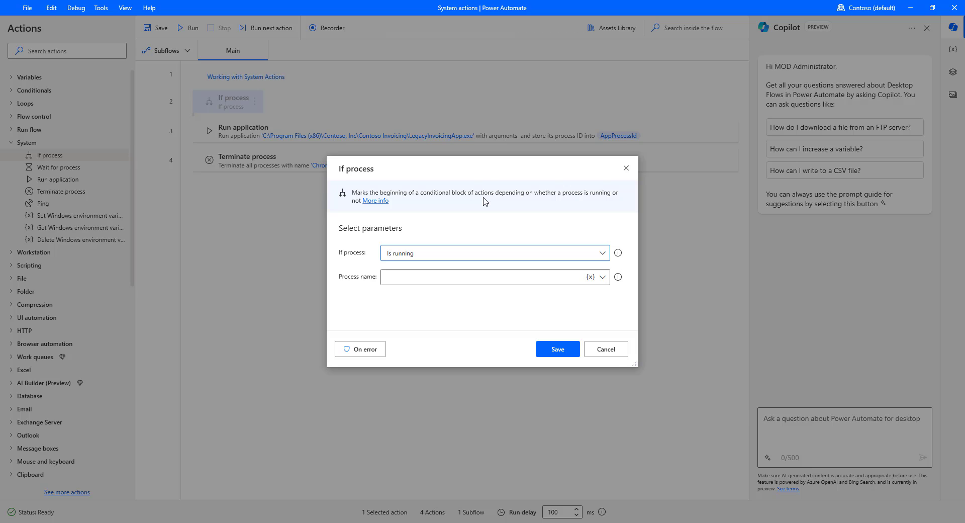
pyautogui.moveTo(621, 364)
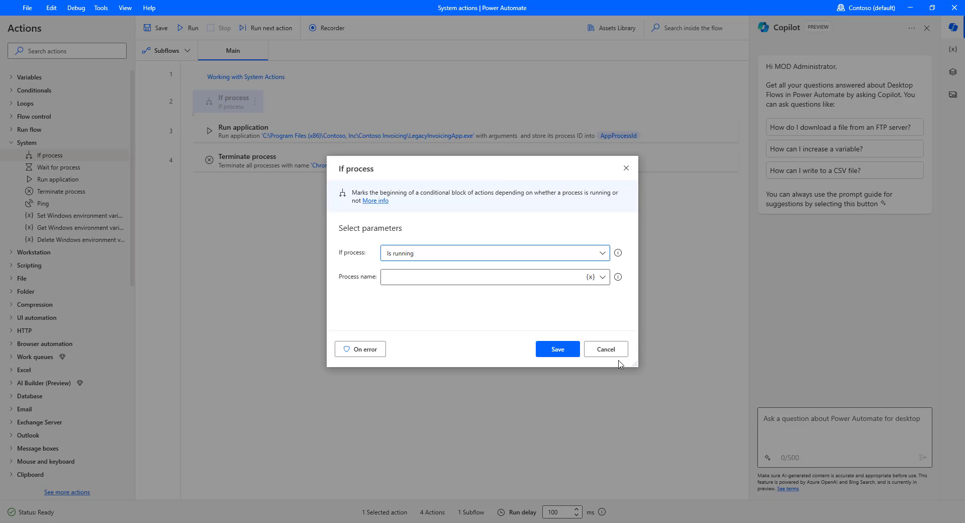
pyautogui.click(605, 349)
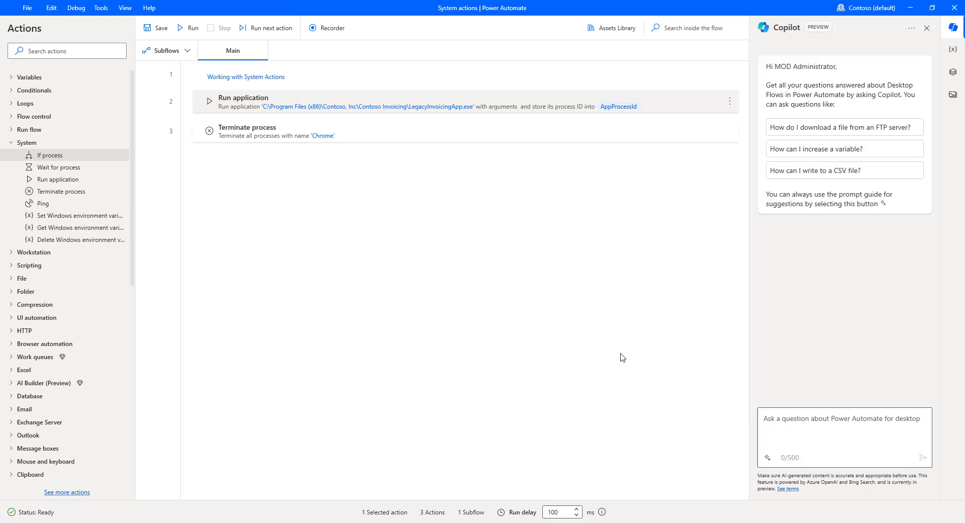
# View the running processes in Task Manager's Details list, then close it.
pyautogui.rightClick(604, 522)
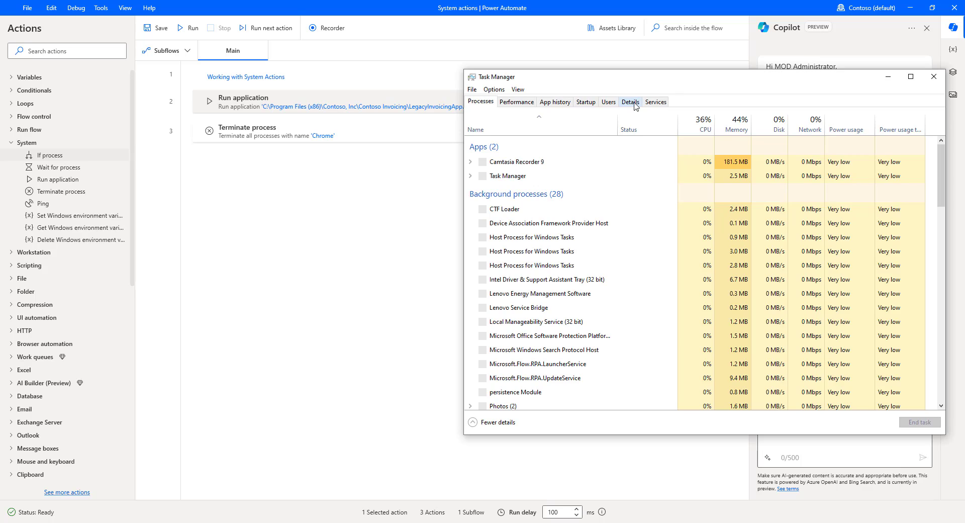
pyautogui.click(629, 101)
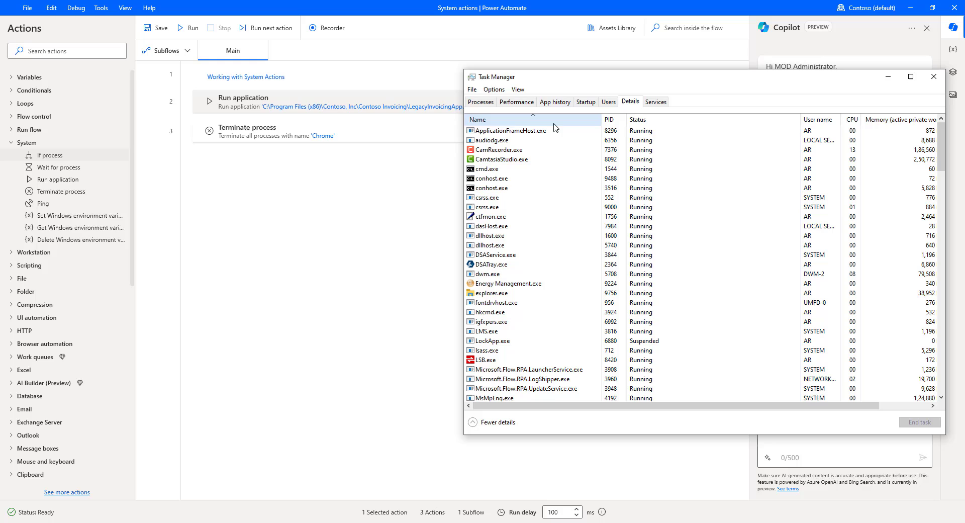
pyautogui.click(932, 77)
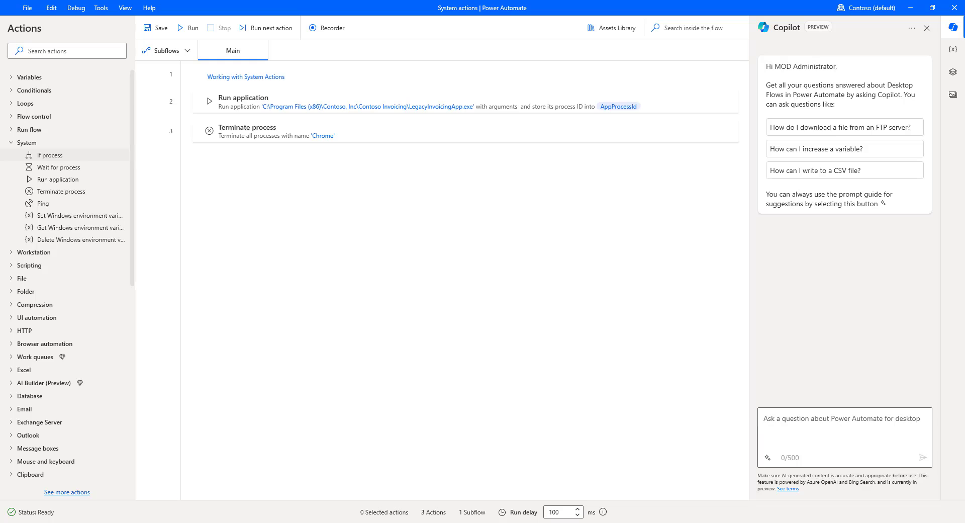
pyautogui.moveTo(431, 116)
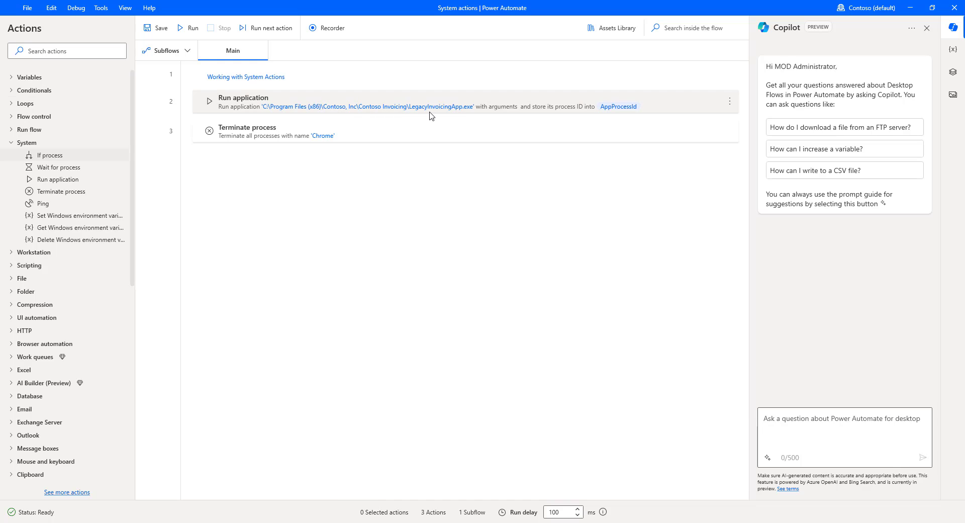
pyautogui.moveTo(459, 115)
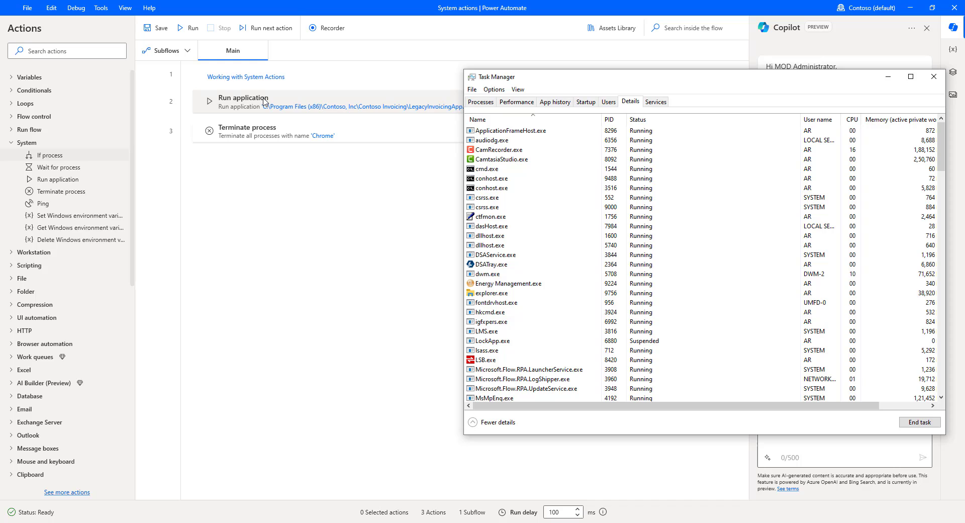
pyautogui.moveTo(311, 181)
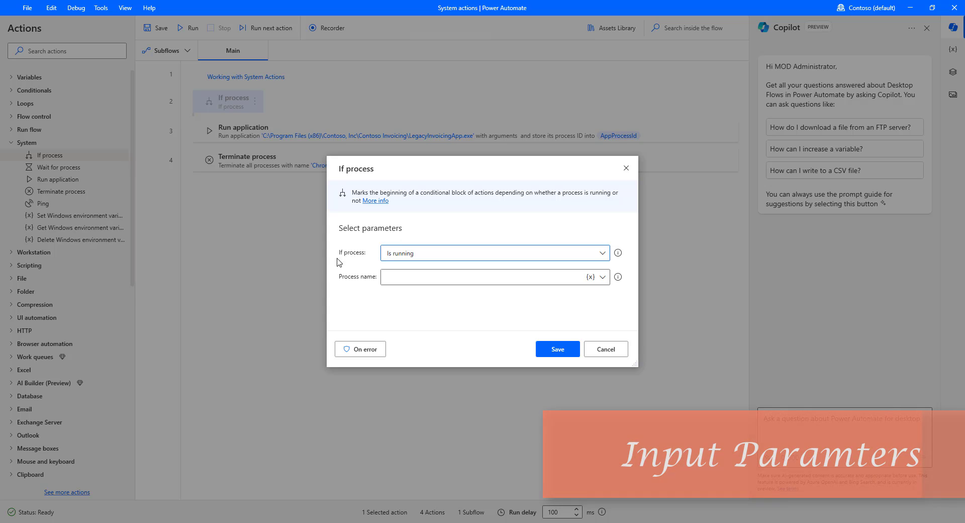
pyautogui.moveTo(650, 281)
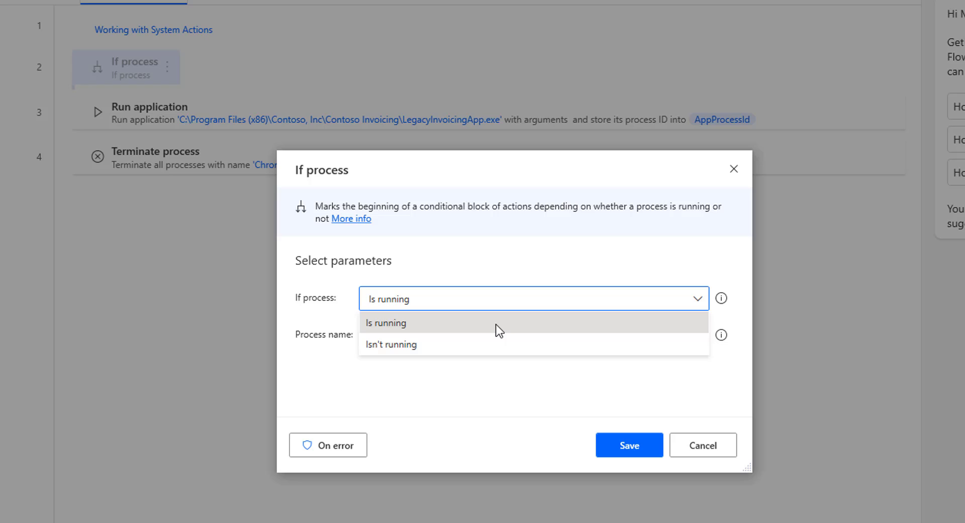
pyautogui.moveTo(461, 351)
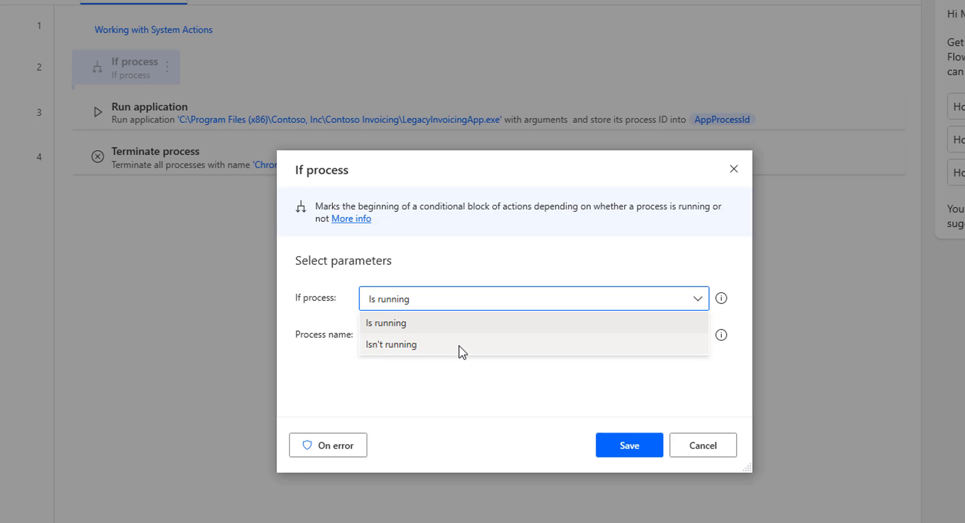
pyautogui.moveTo(397, 322)
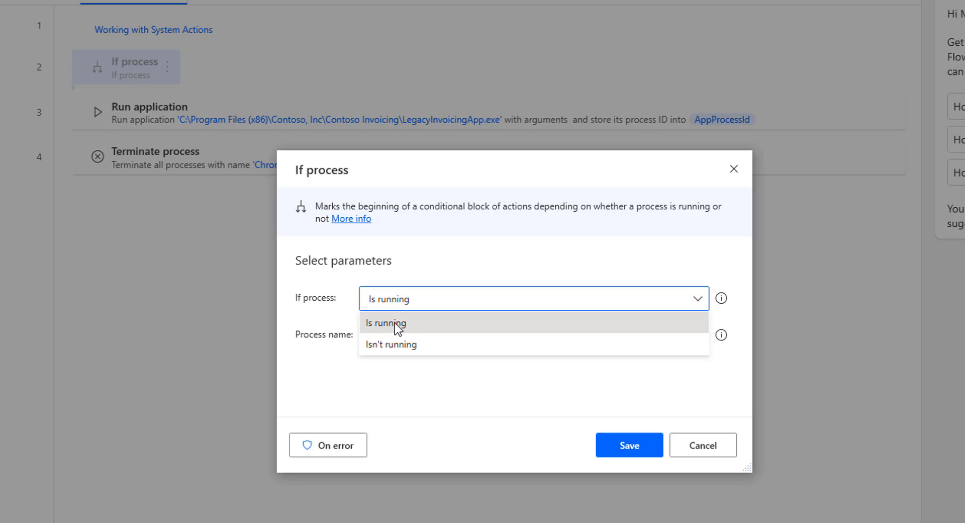
pyautogui.moveTo(338, 319)
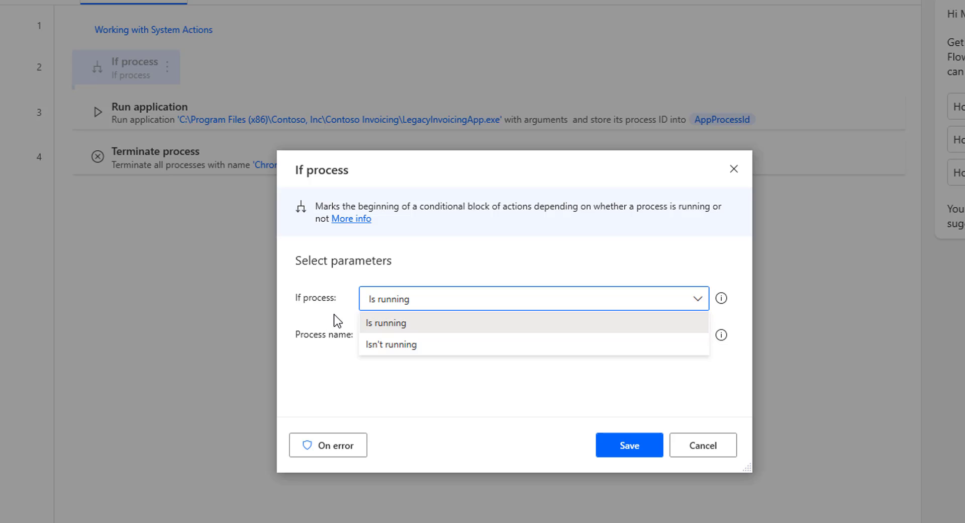
pyautogui.moveTo(391, 344)
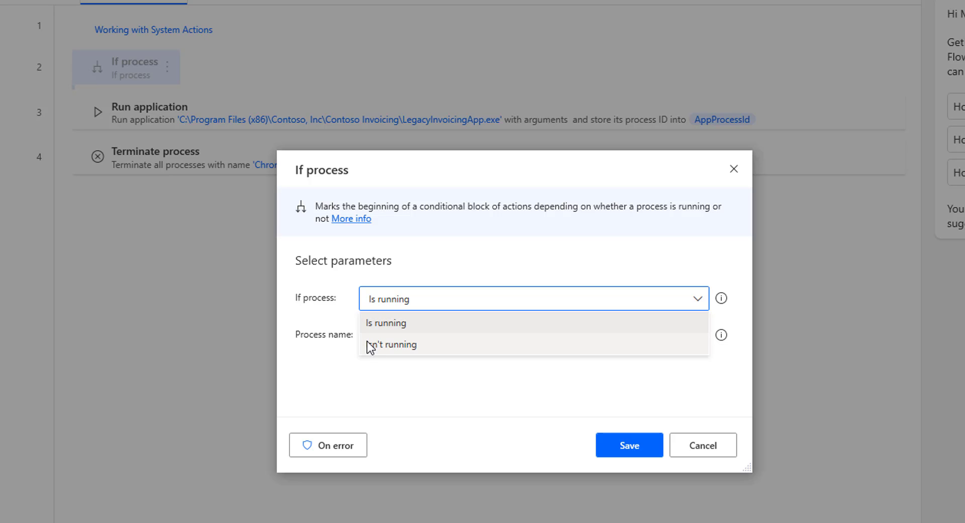
# Configure If process to check Legacyinvoicingapp isn't running and save it.
pyautogui.click(393, 344)
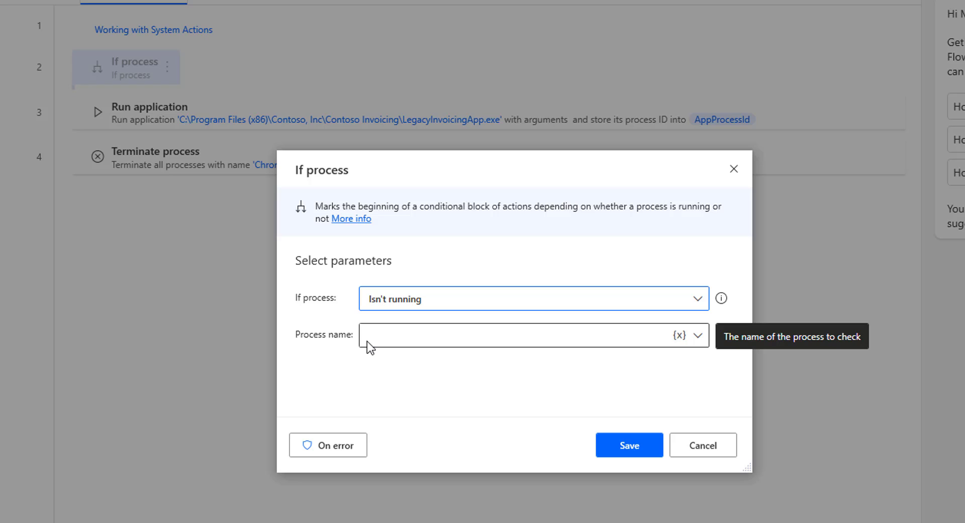
pyautogui.moveTo(417, 302)
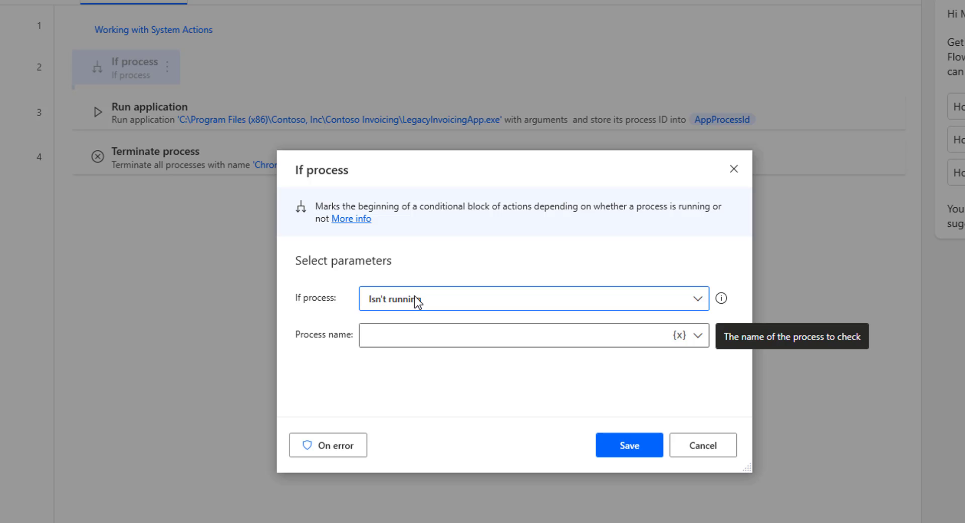
pyautogui.moveTo(418, 308)
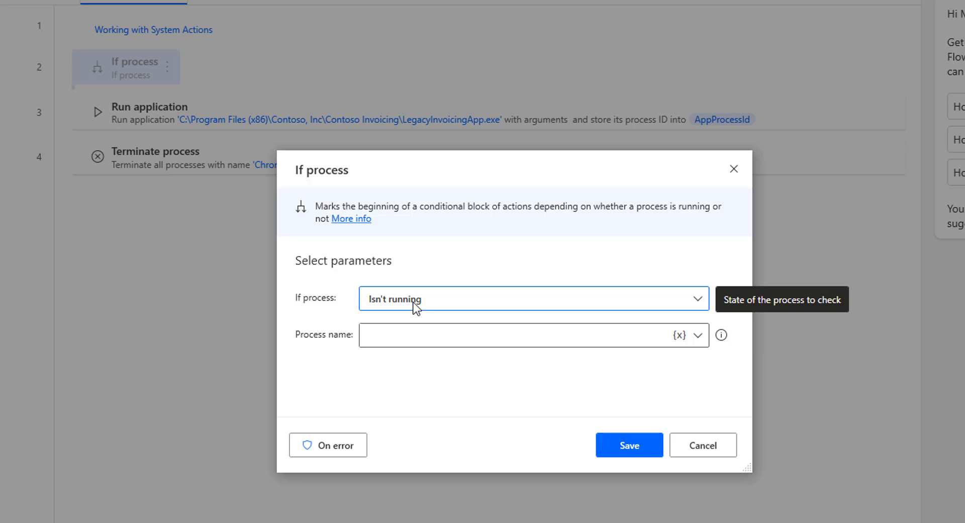
pyautogui.click(529, 335)
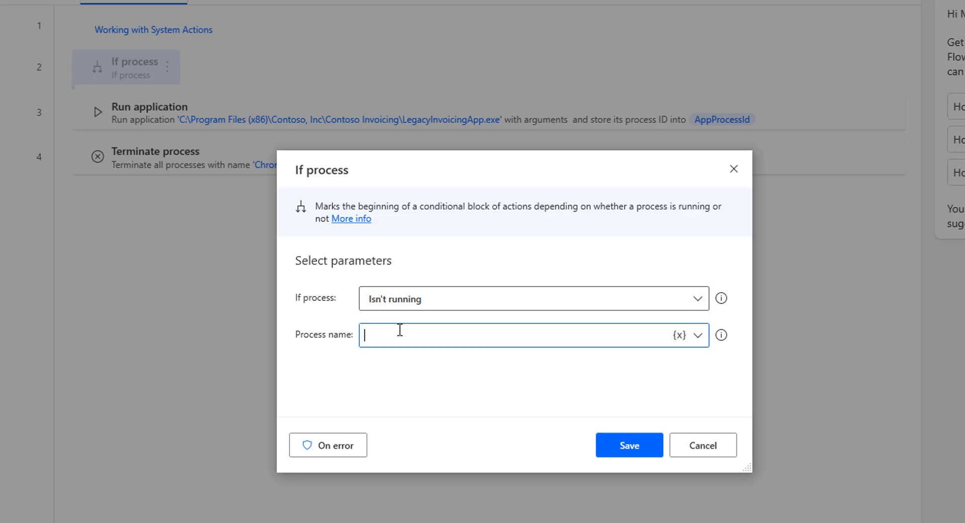
pyautogui.write('Legacyin')
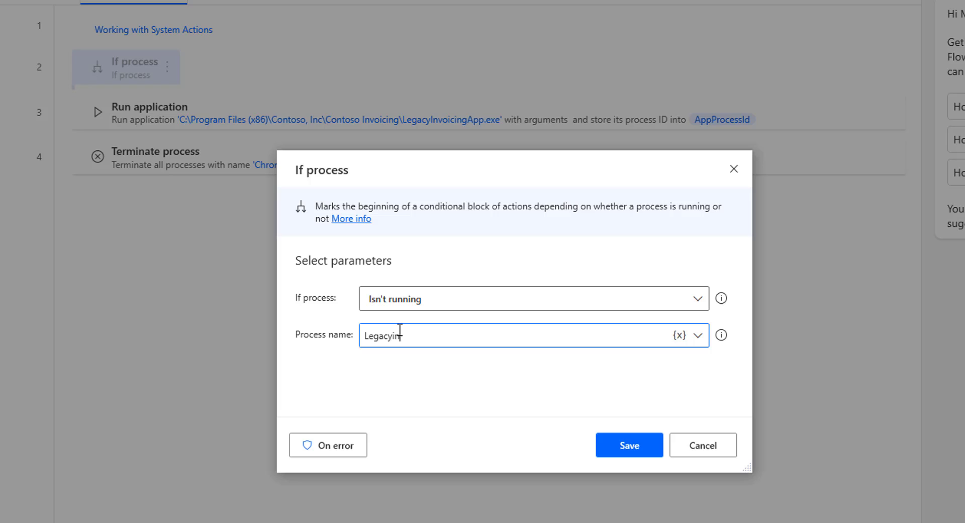
pyautogui.write('voicingap')
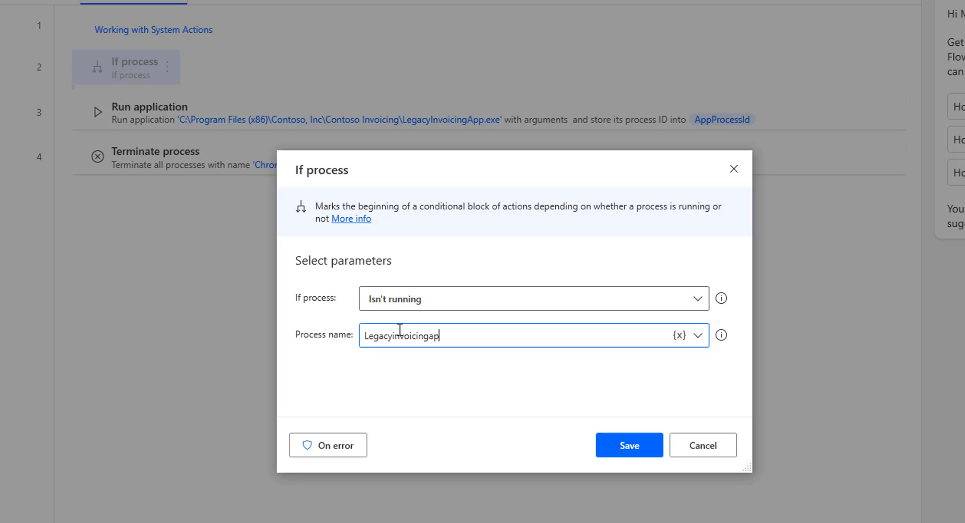
pyautogui.write('p')
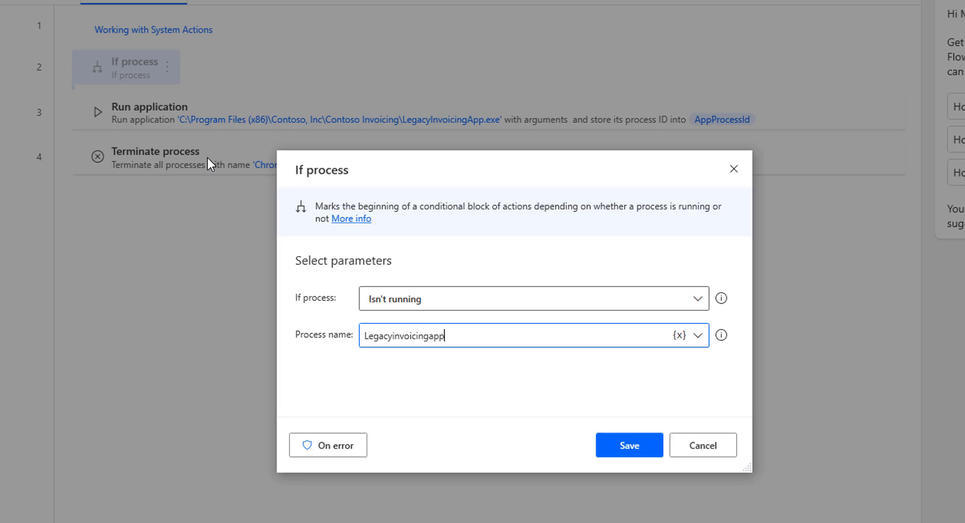
pyautogui.moveTo(577, 422)
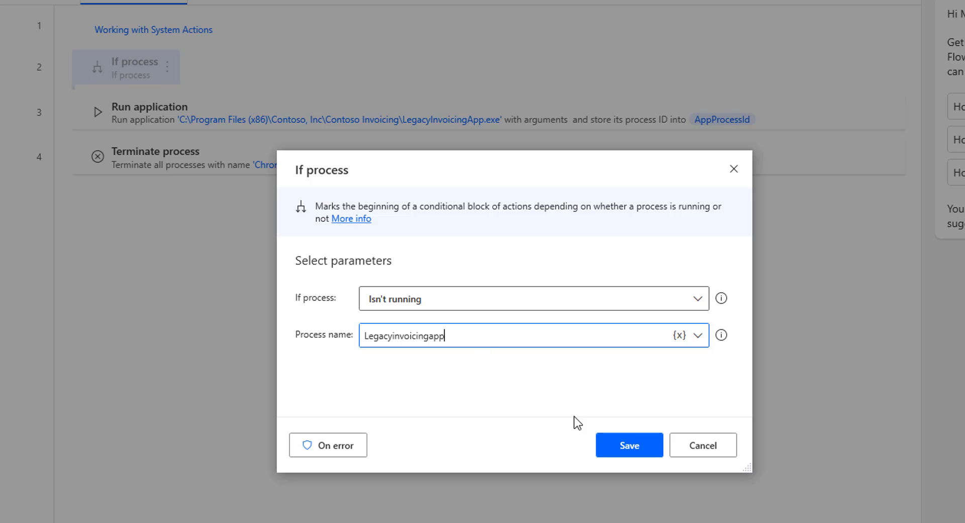
pyautogui.click(628, 444)
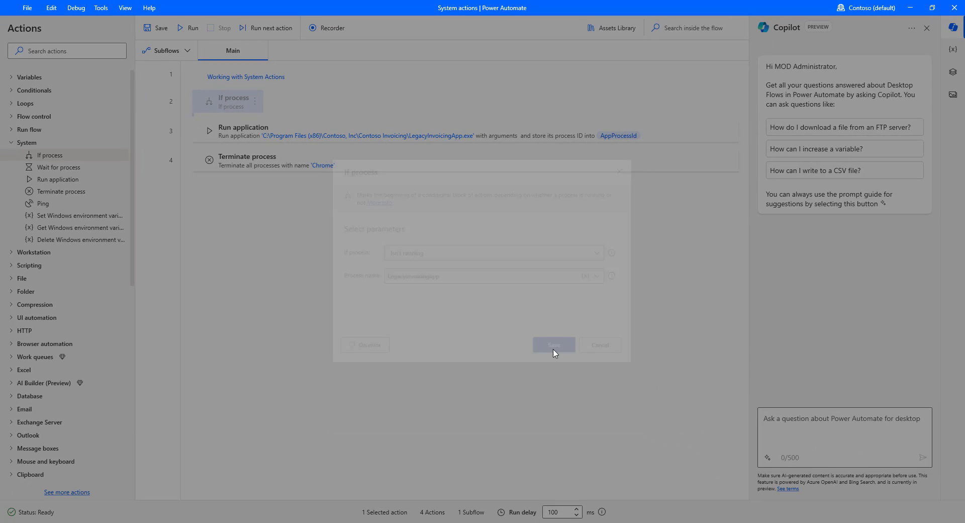
# Nest Run application inside the If block and disable the Terminate process action.
pyautogui.click(552, 345)
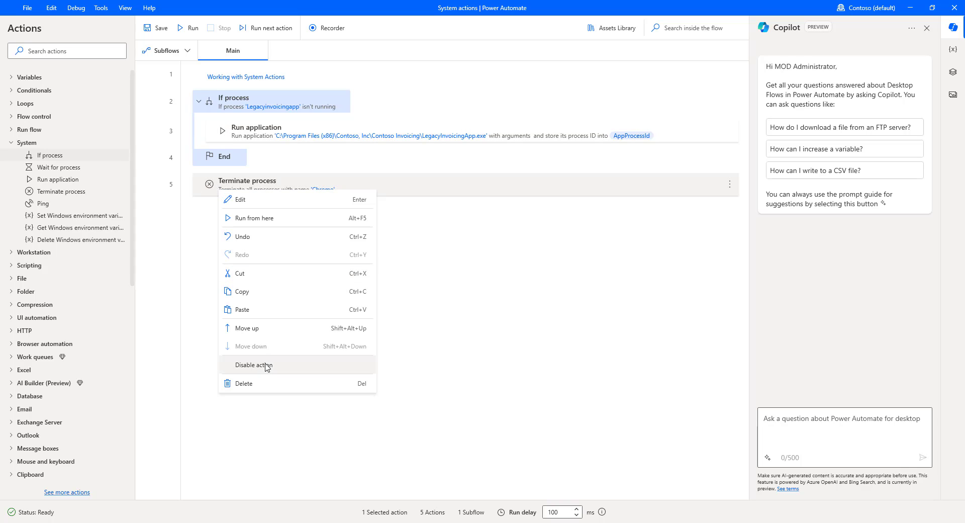
pyautogui.click(252, 363)
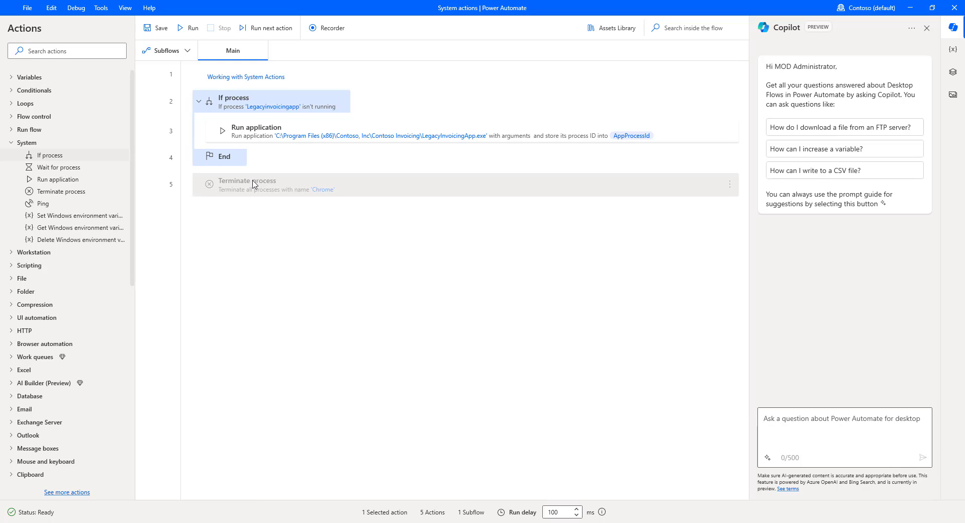
pyautogui.click(270, 101)
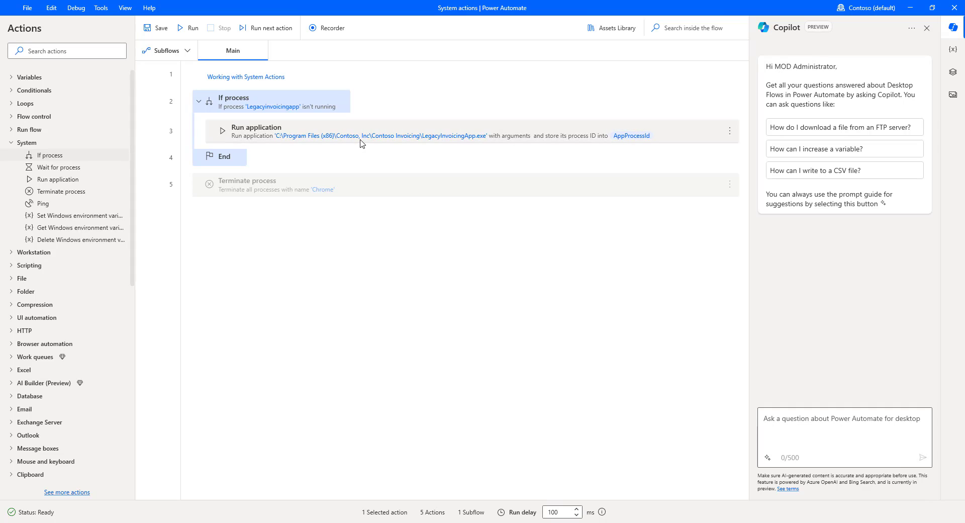
pyautogui.click(262, 101)
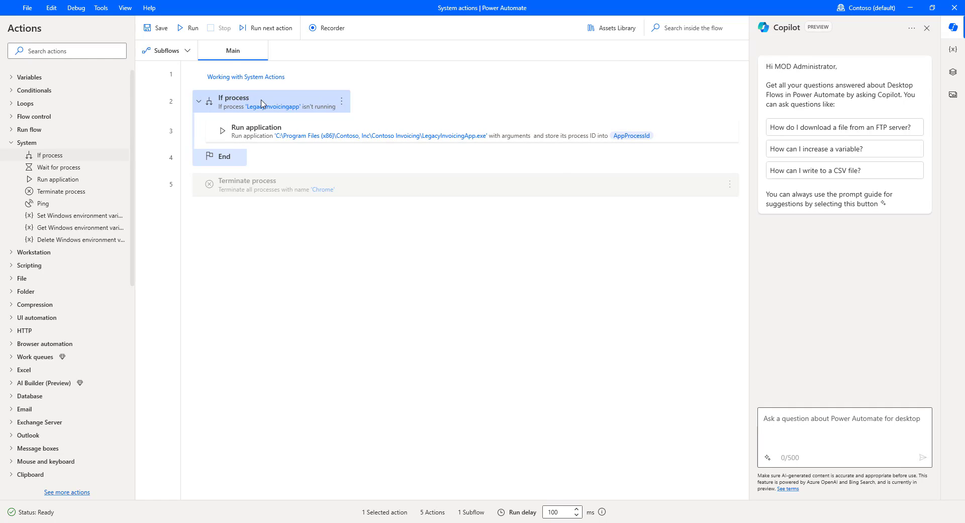
pyautogui.click(266, 152)
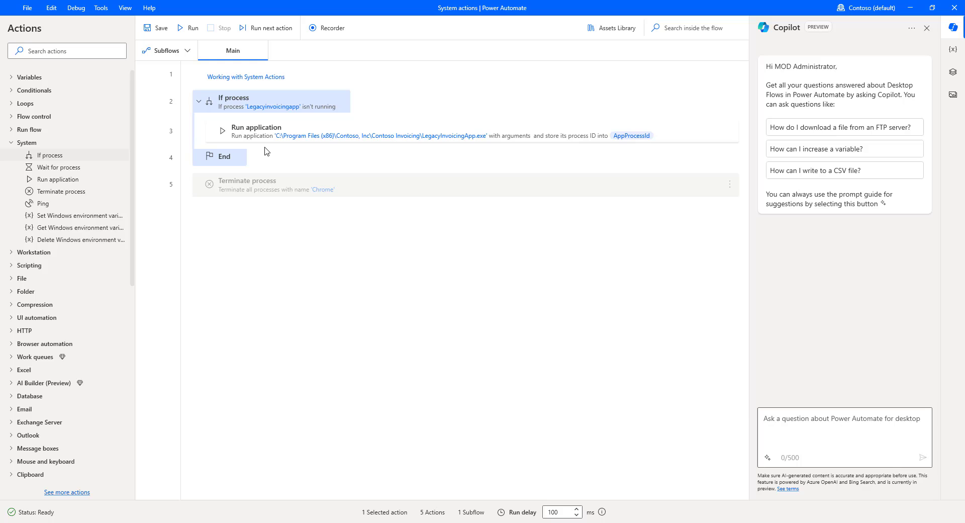
pyautogui.moveTo(188, 28)
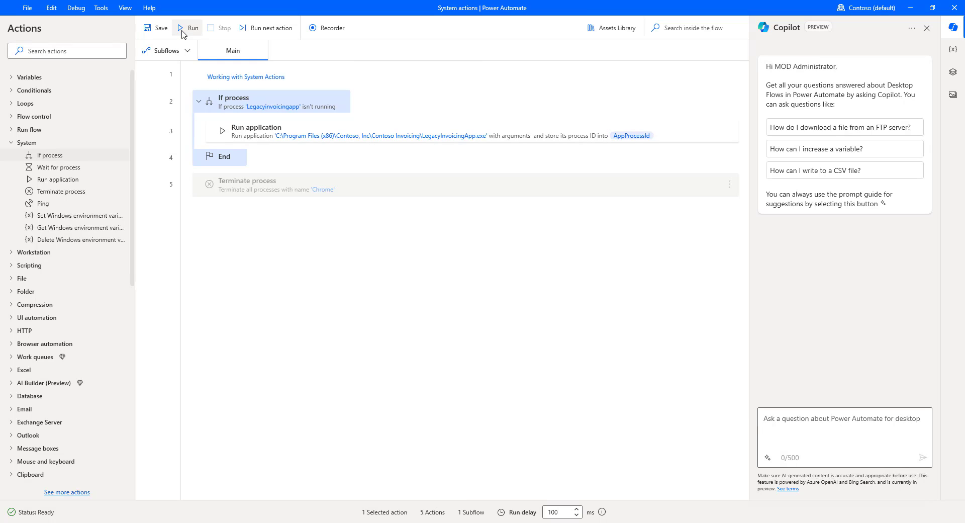
pyautogui.moveTo(193, 28)
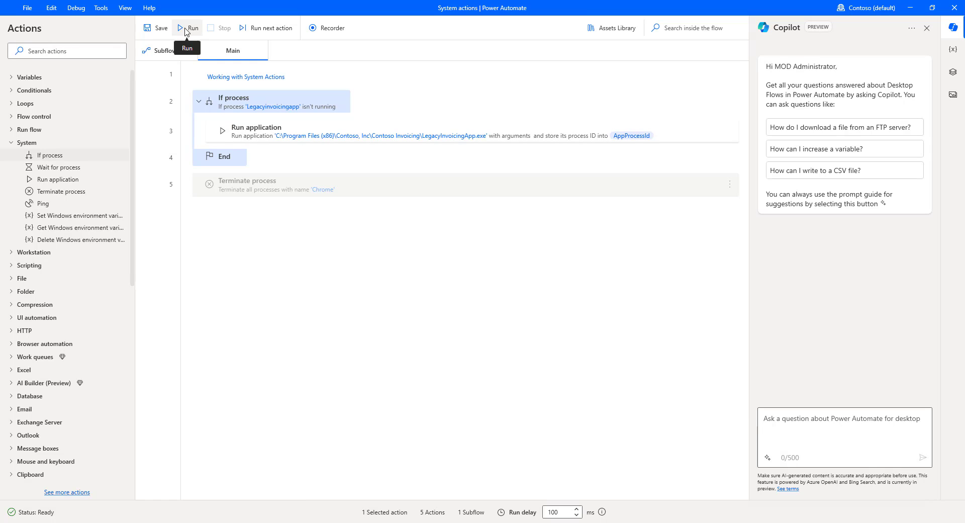
# Run the flow, launching the Contoso Invoicing app.
pyautogui.click(191, 28)
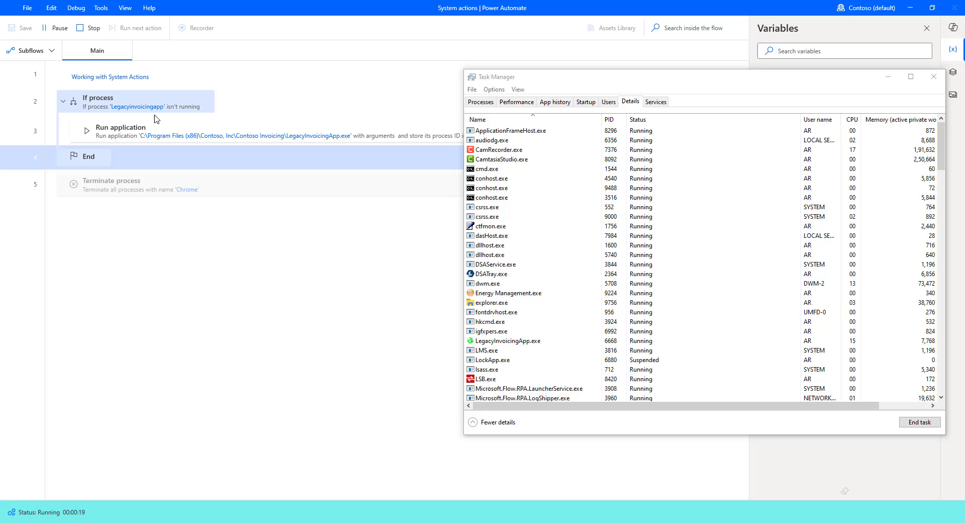
pyautogui.click(92, 28)
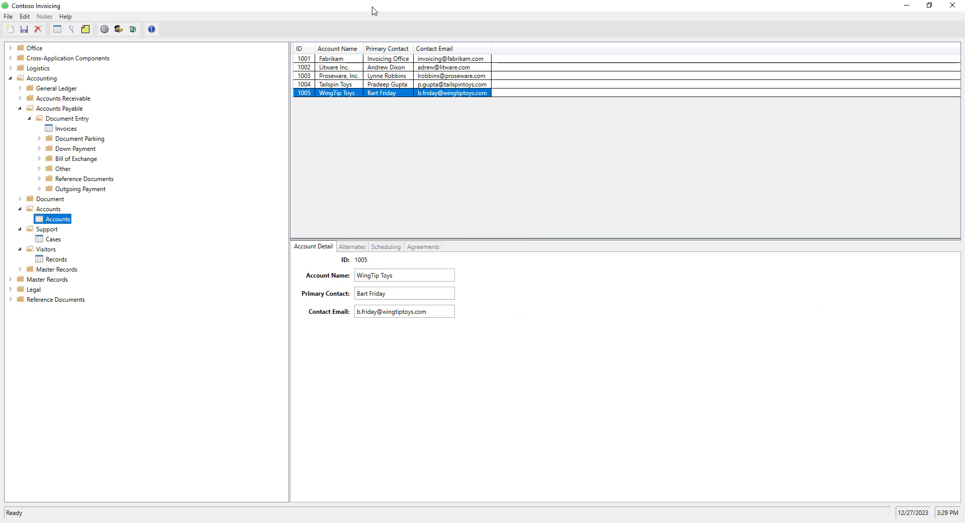
pyautogui.moveTo(898, 21)
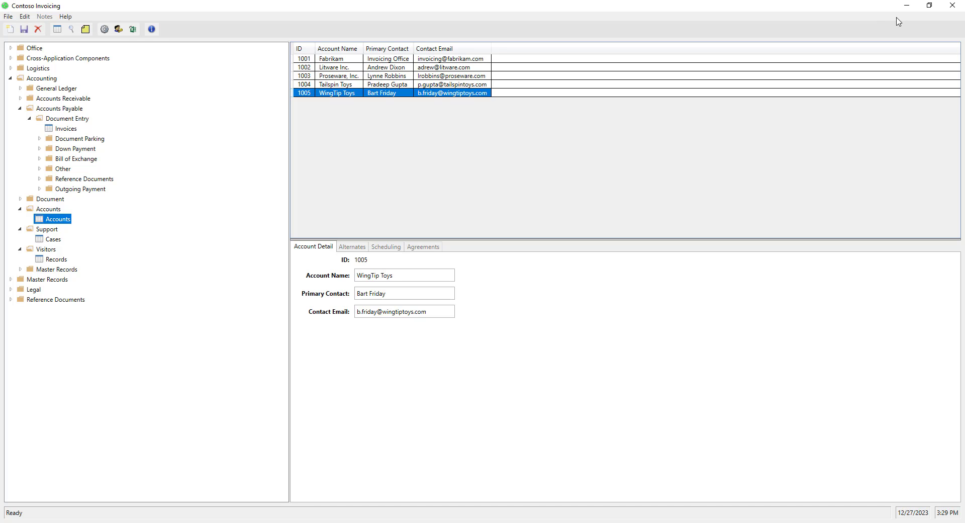
pyautogui.moveTo(907, 7)
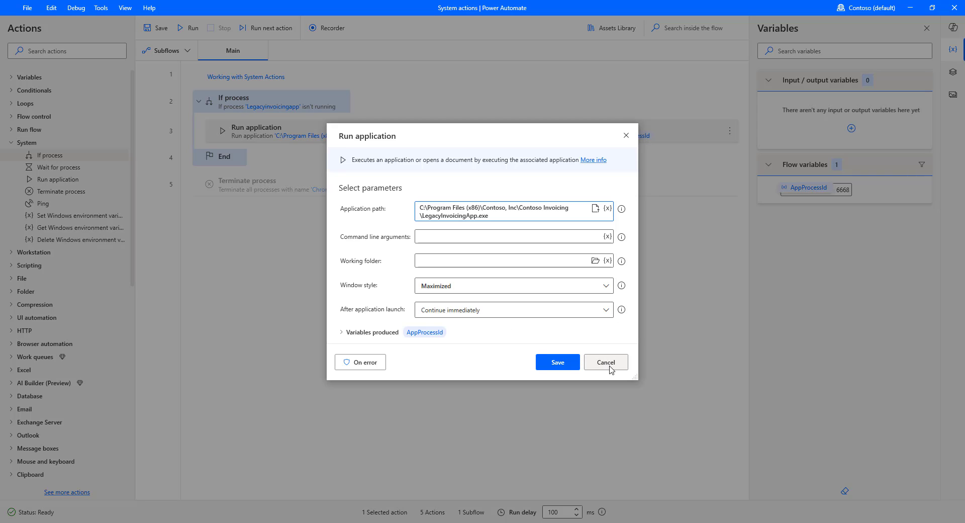
# Cancel the Run application dialog and run the flow again without a new launch.
pyautogui.click(605, 362)
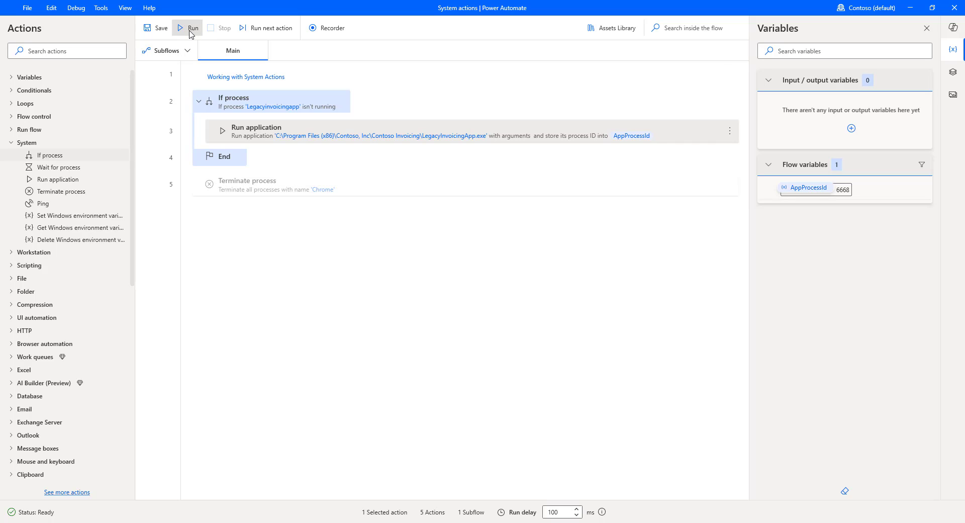
pyautogui.click(189, 28)
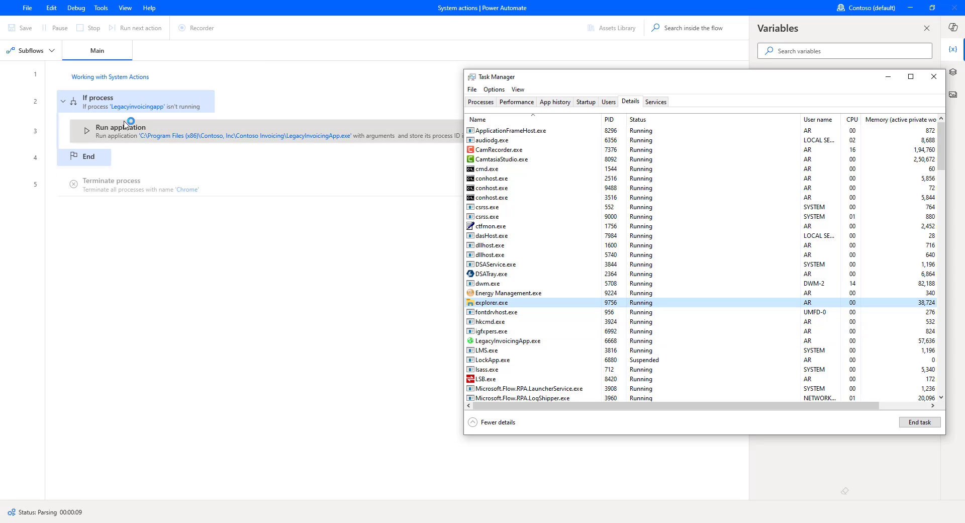
pyautogui.click(139, 28)
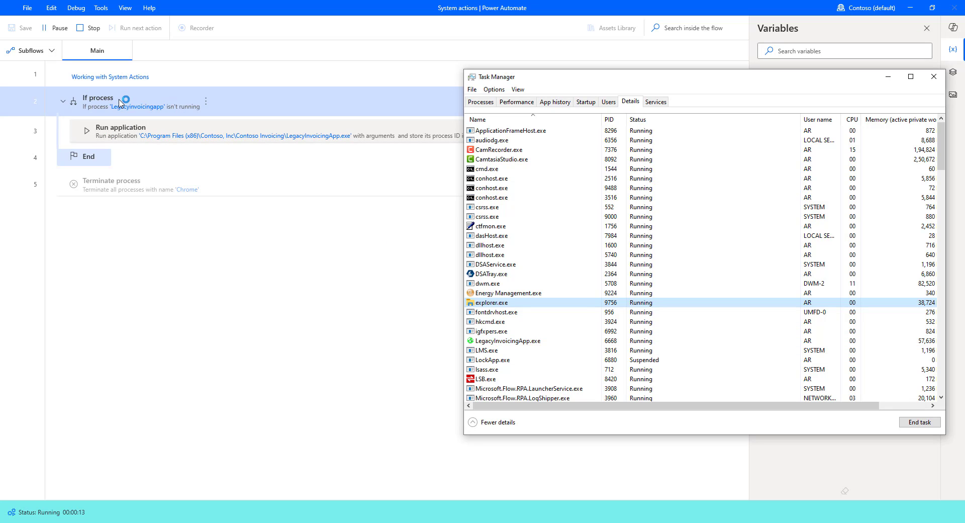
pyautogui.click(87, 29)
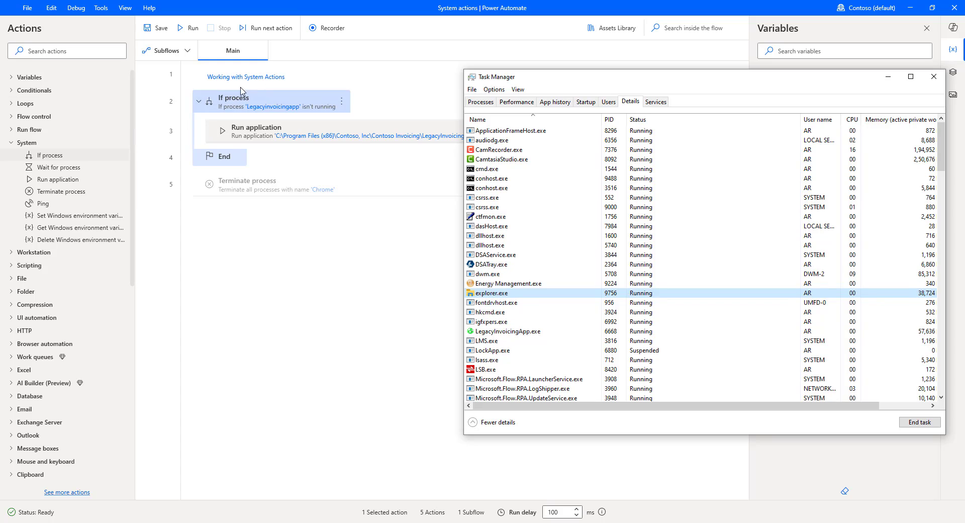
pyautogui.moveTo(229, 103)
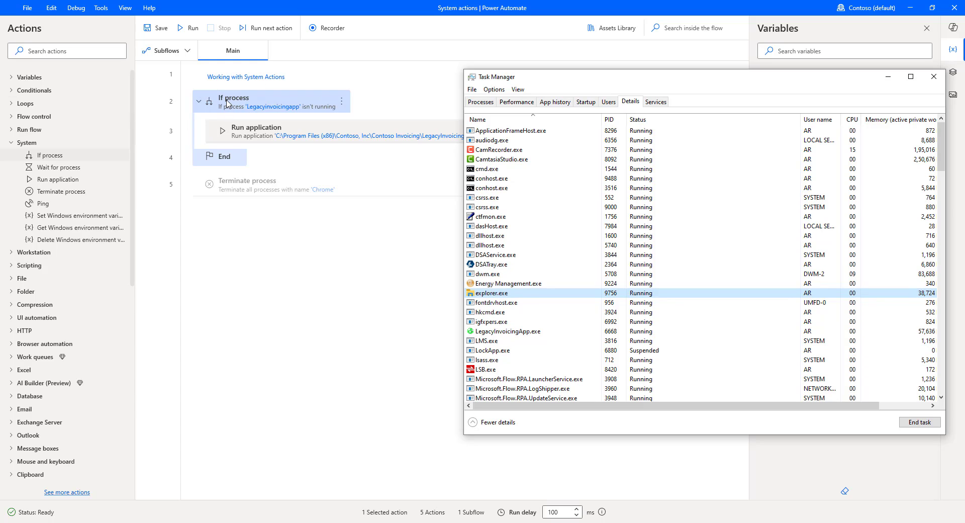